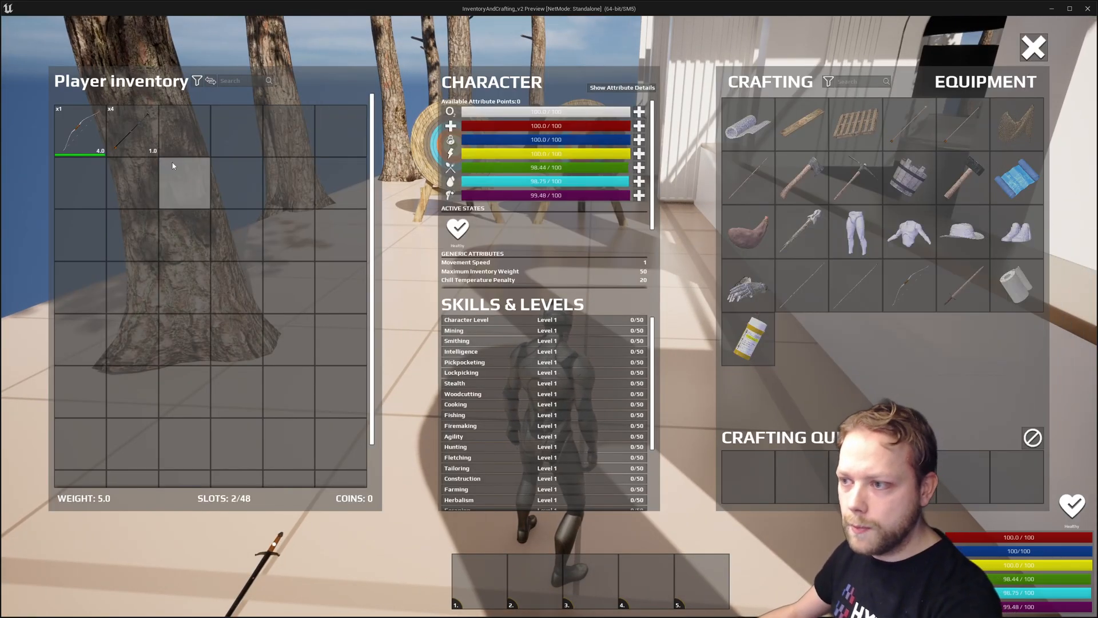
pyautogui.moveTo(80, 129)
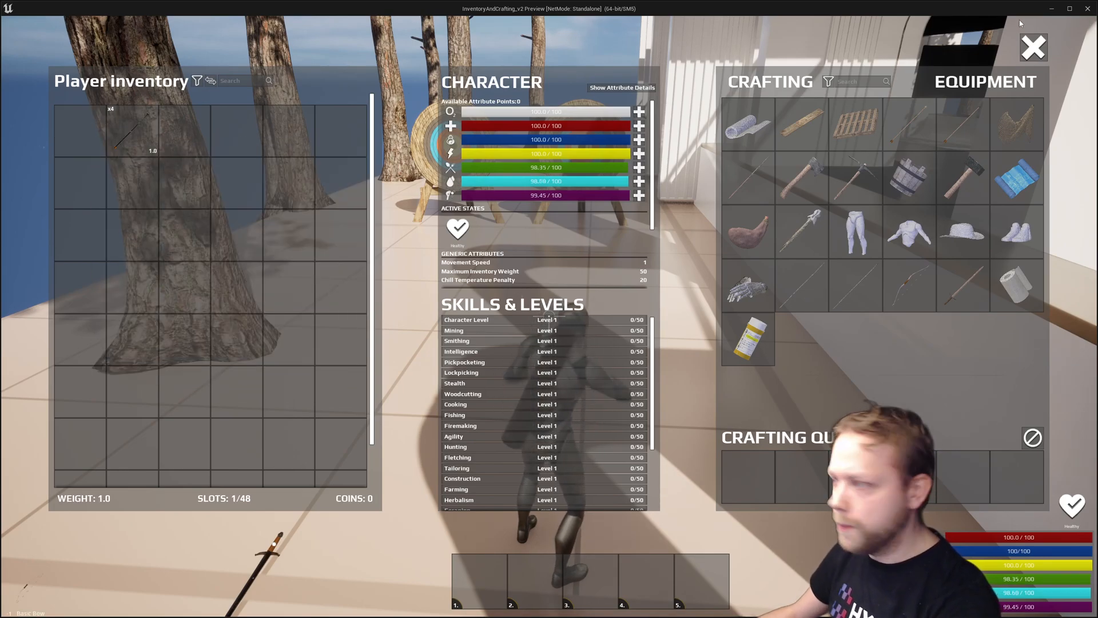
# - Equip the bow from the Player inventory grid, leaving the iron arrows stored
pyautogui.click(1032, 47)
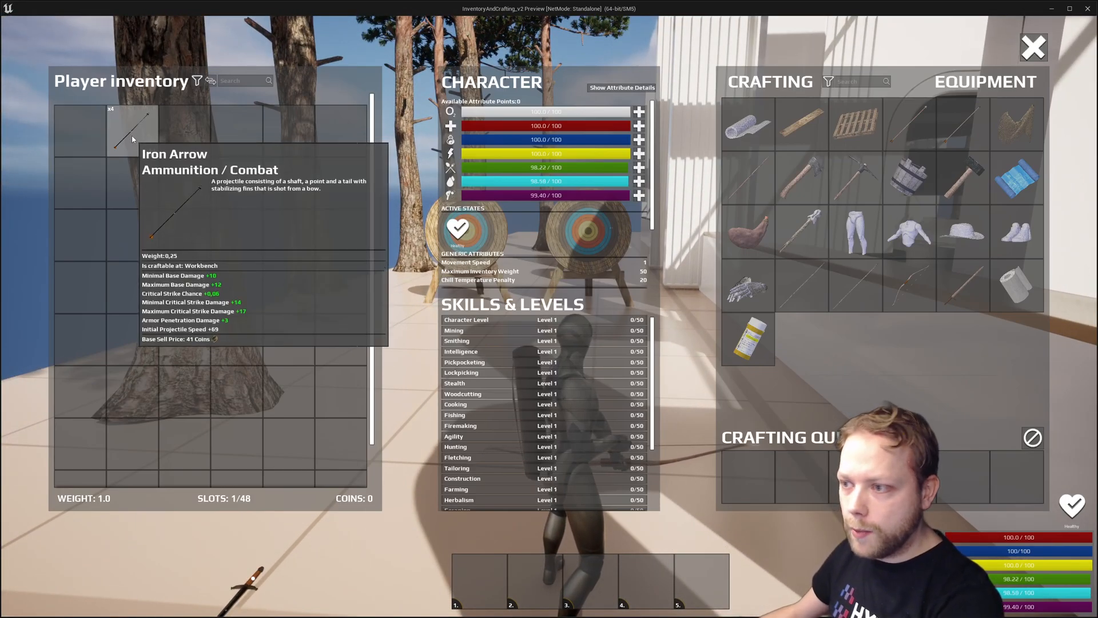
pyautogui.click(1032, 46)
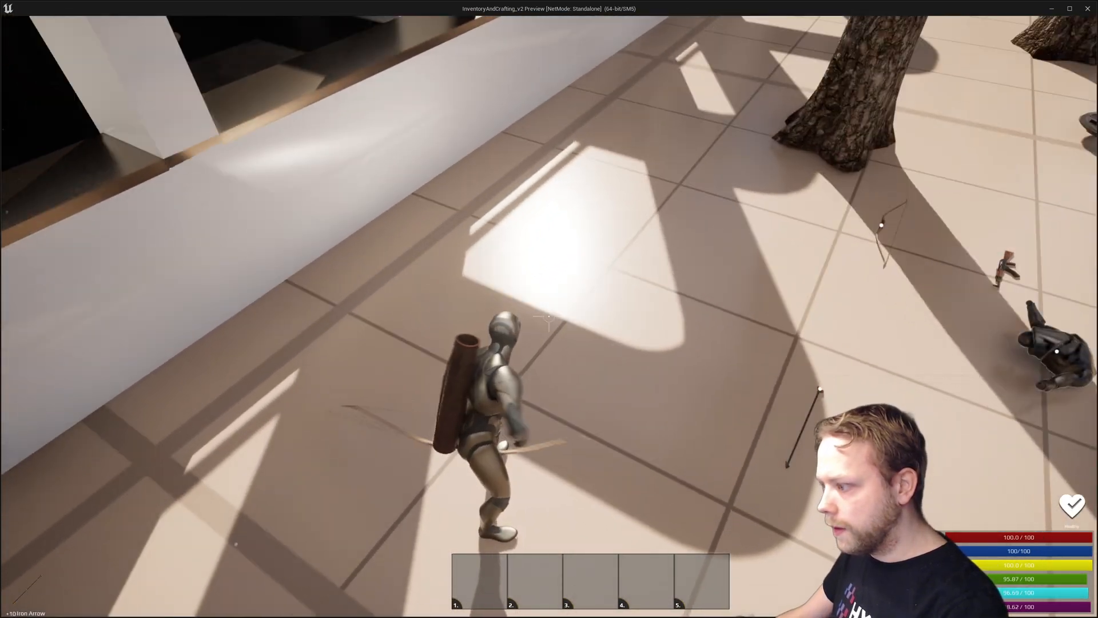
# - Check the inventory for the stack of ten iron arrows, then close it
pyautogui.press('i')
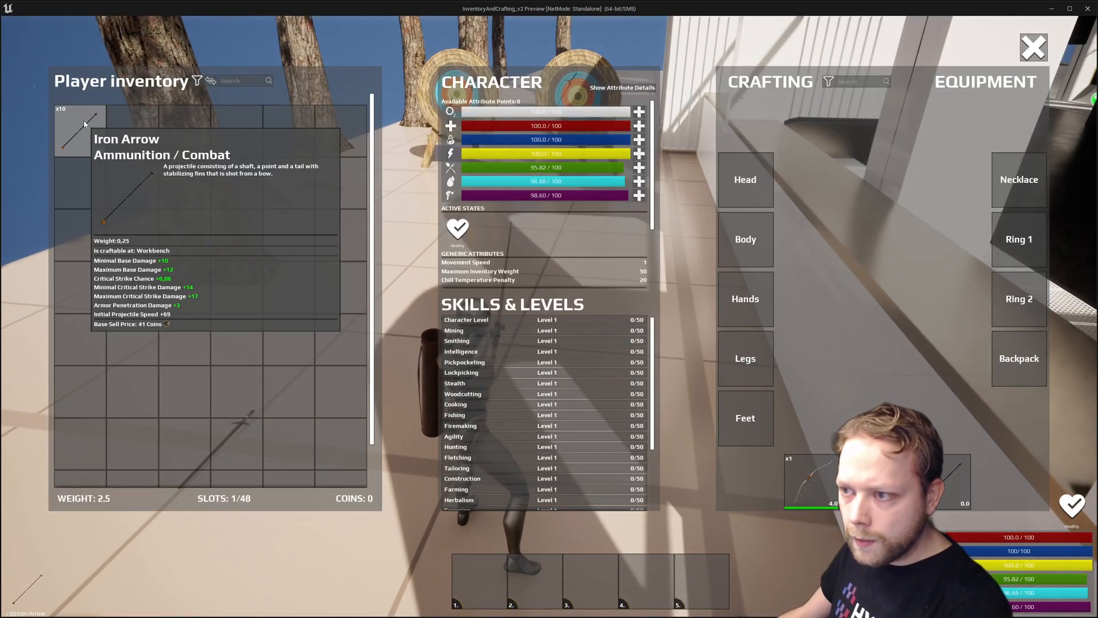
pyautogui.click(1033, 46)
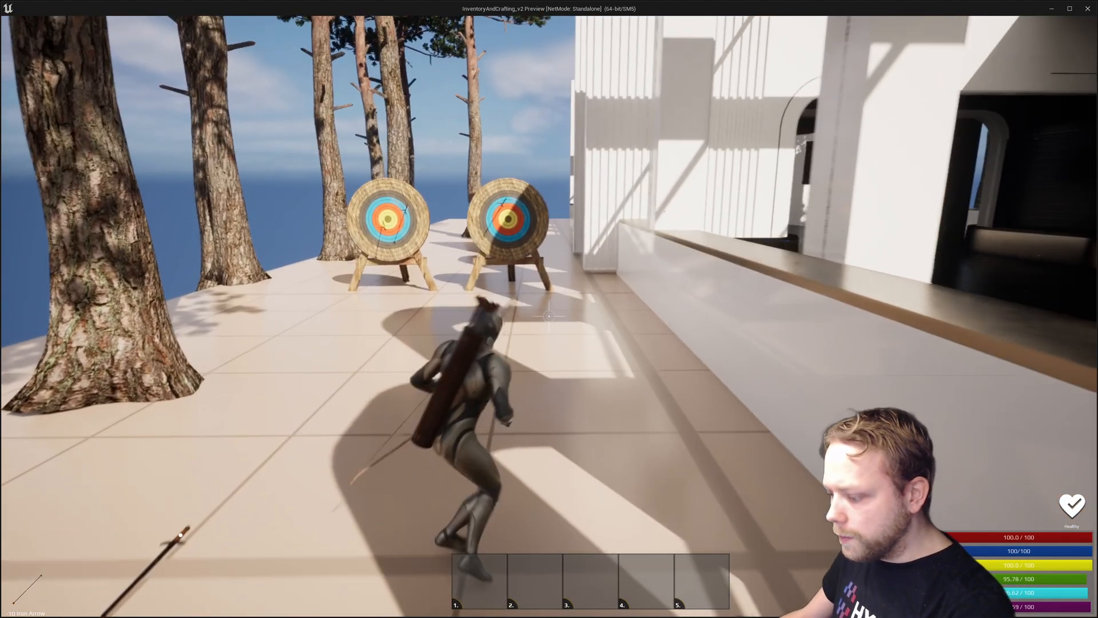